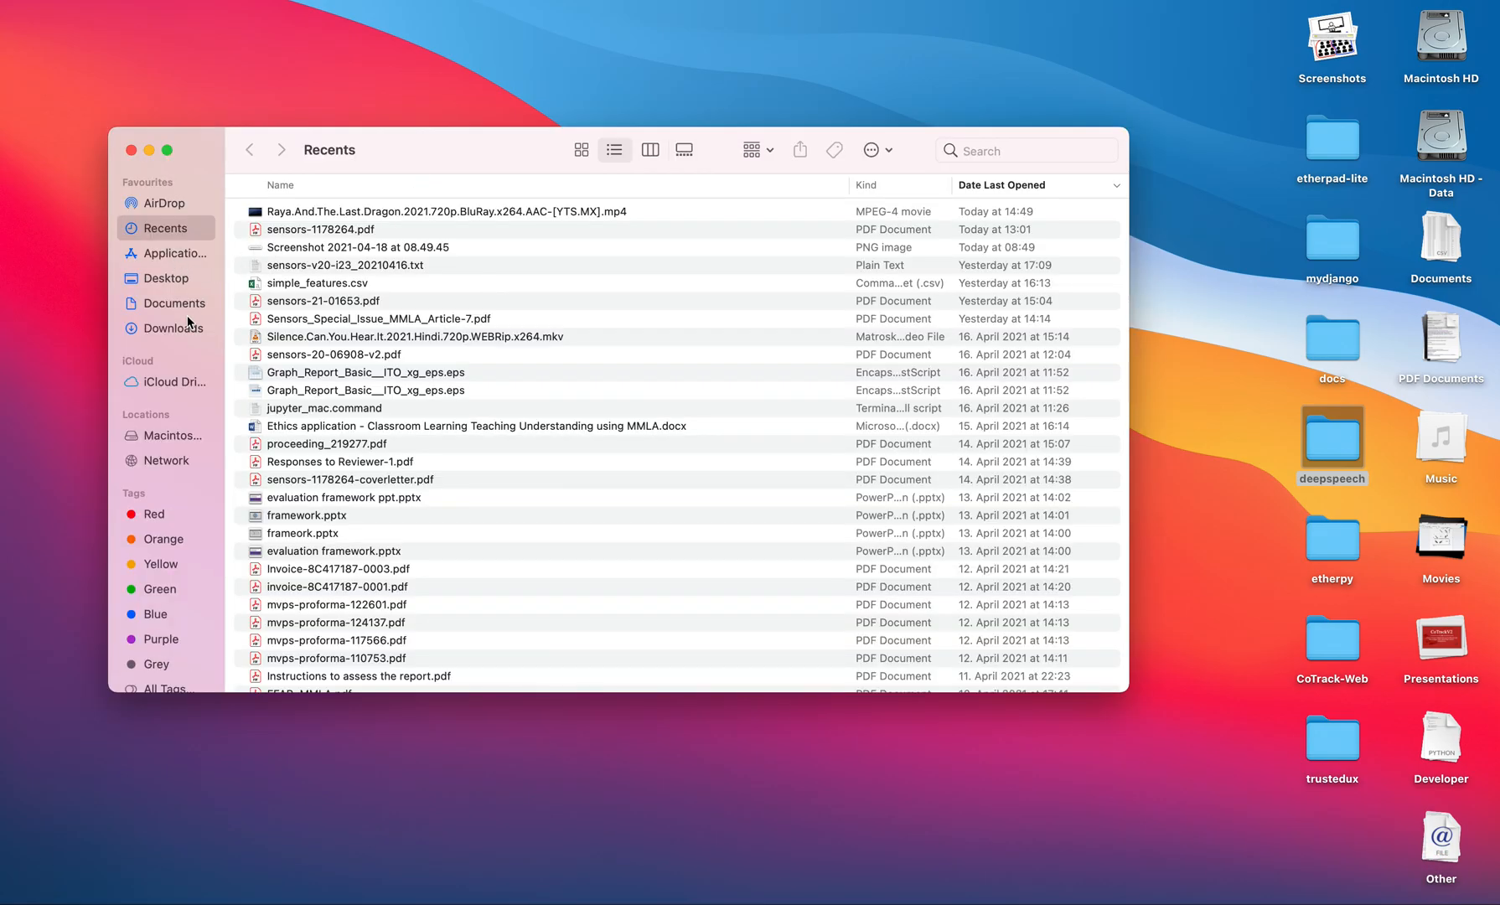
Search this Mac from Documents and open the full search-attribute chooser via Kind's Other….
{"action": "left_click", "coordinate": [175, 302]}
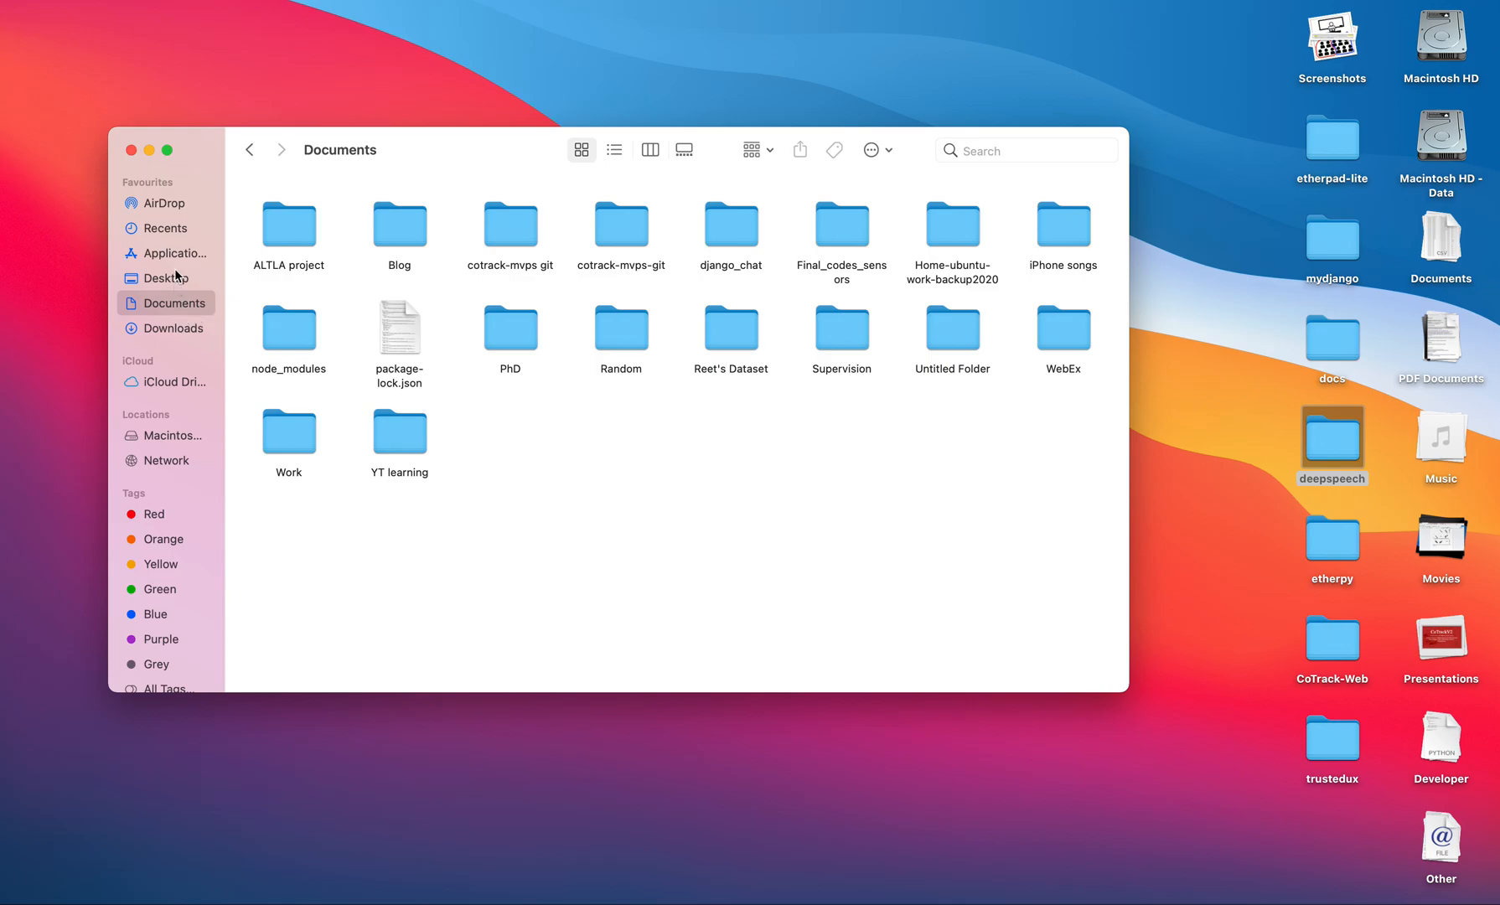
{"action": "mouse_move", "coordinate": [589, 489]}
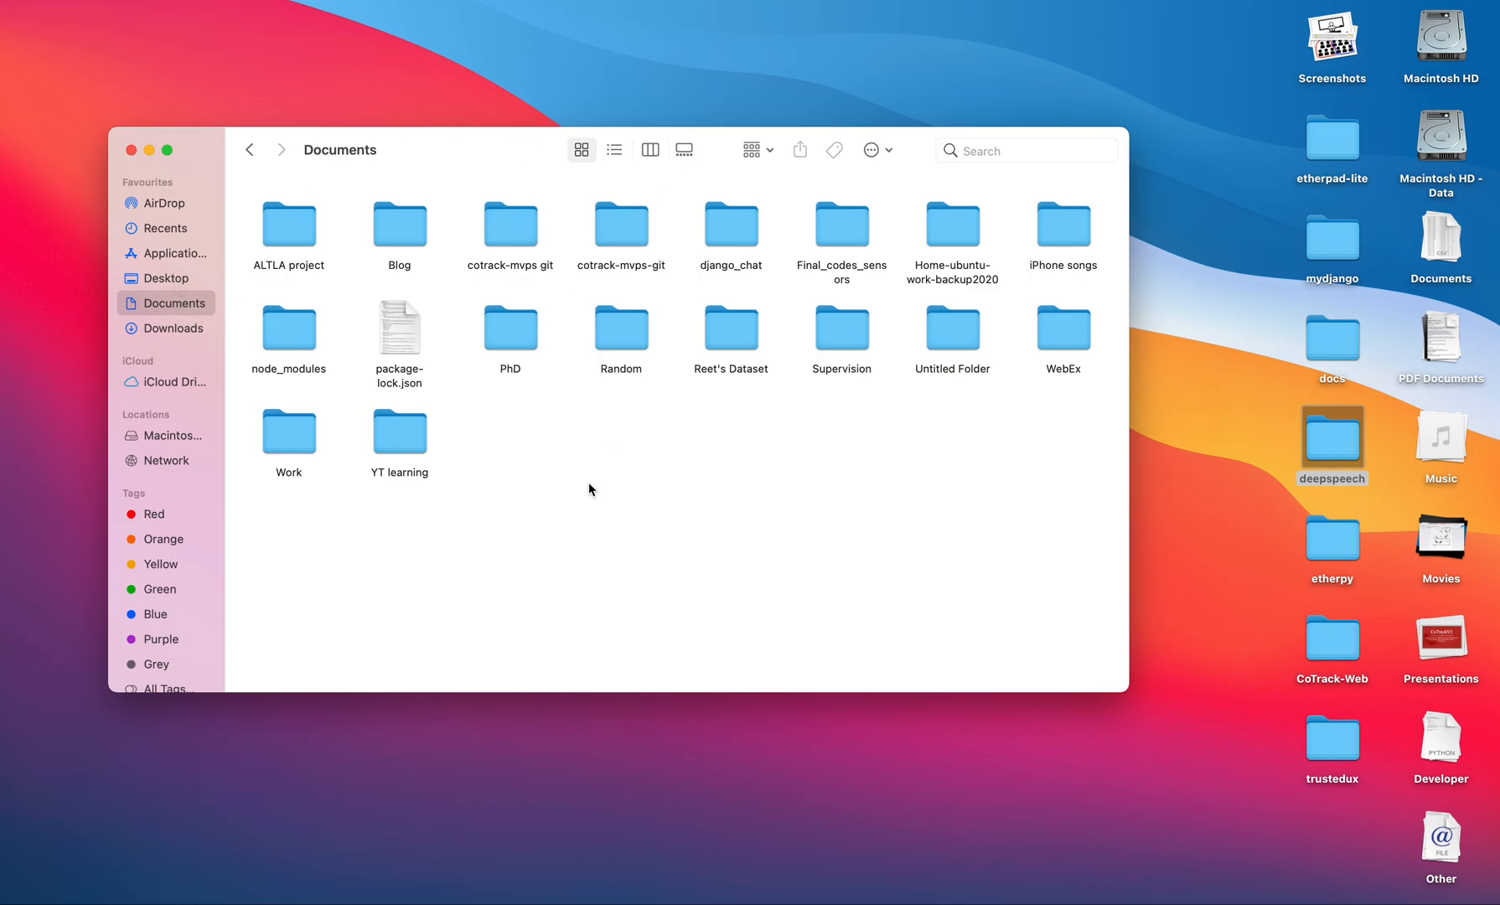
{"action": "left_click", "coordinate": [980, 150]}
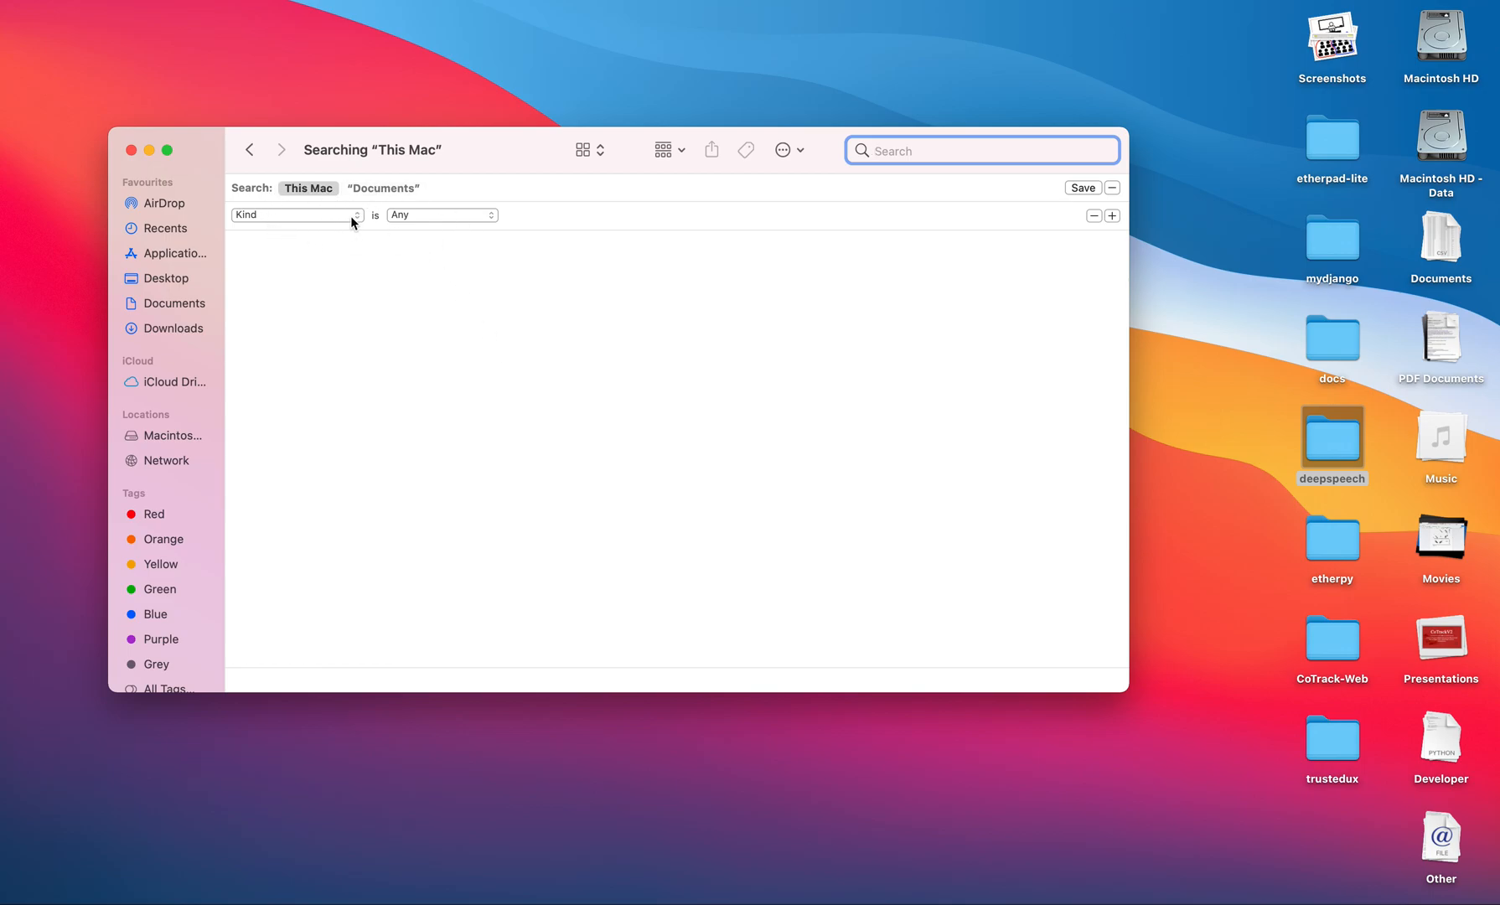
{"action": "left_click", "coordinate": [296, 214]}
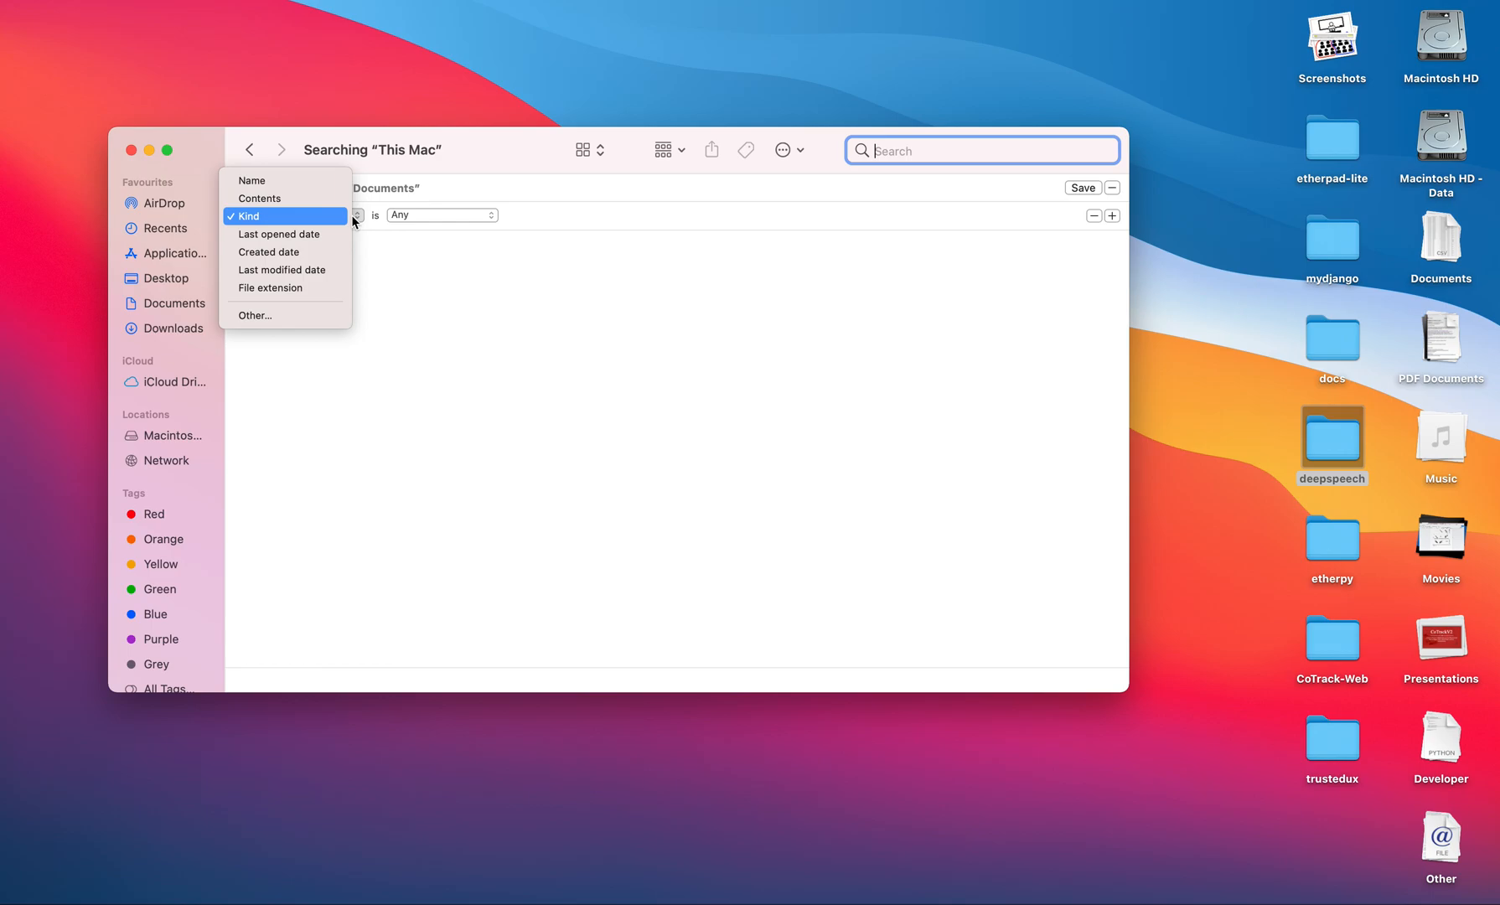
{"action": "mouse_move", "coordinate": [270, 288]}
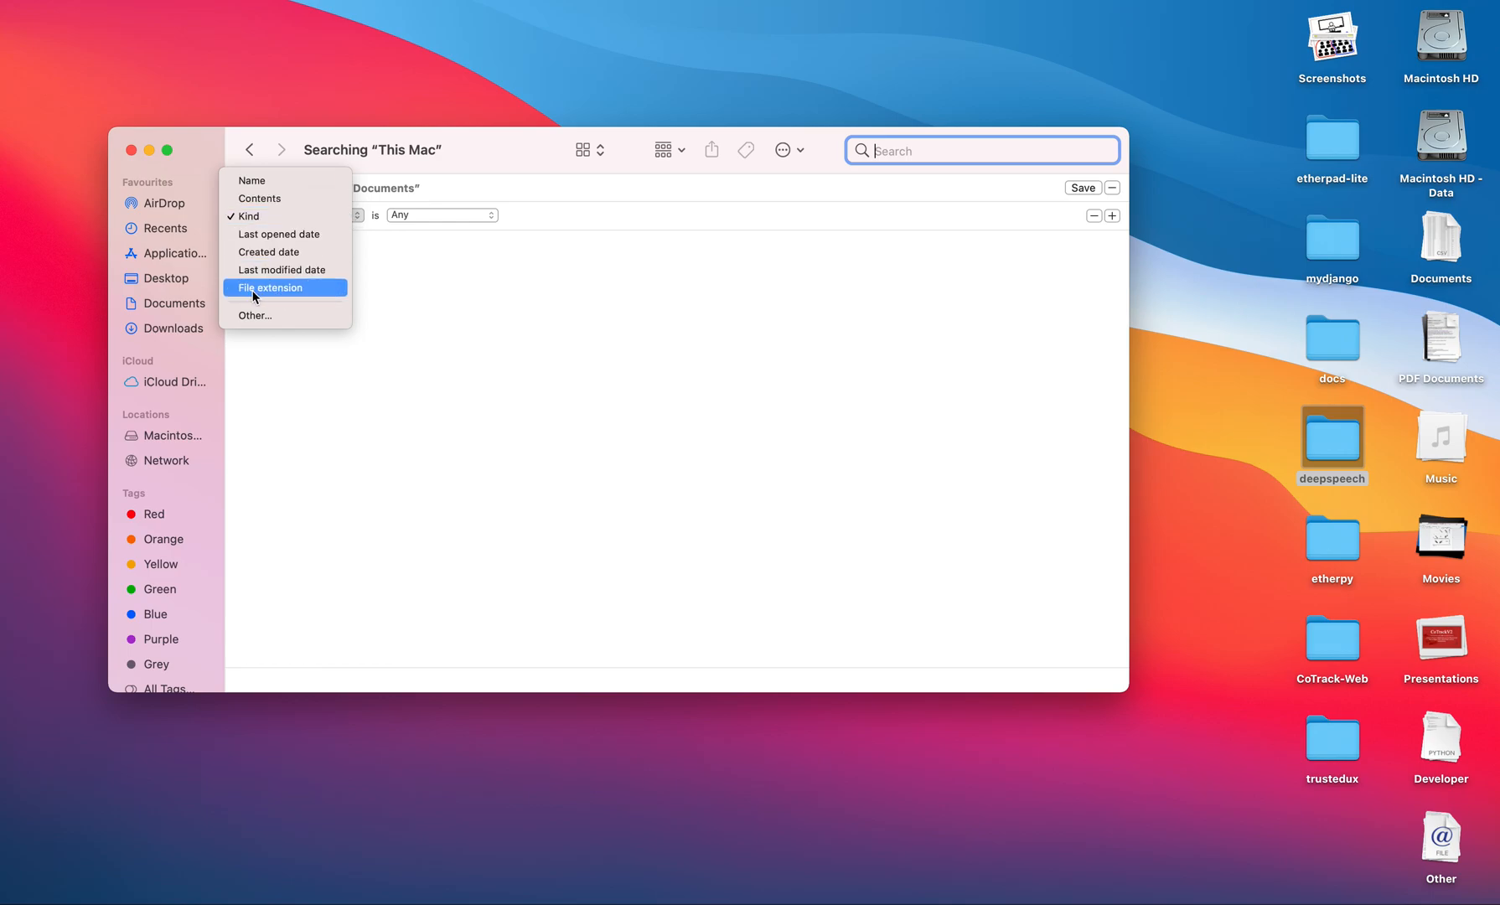
{"action": "mouse_move", "coordinate": [271, 316]}
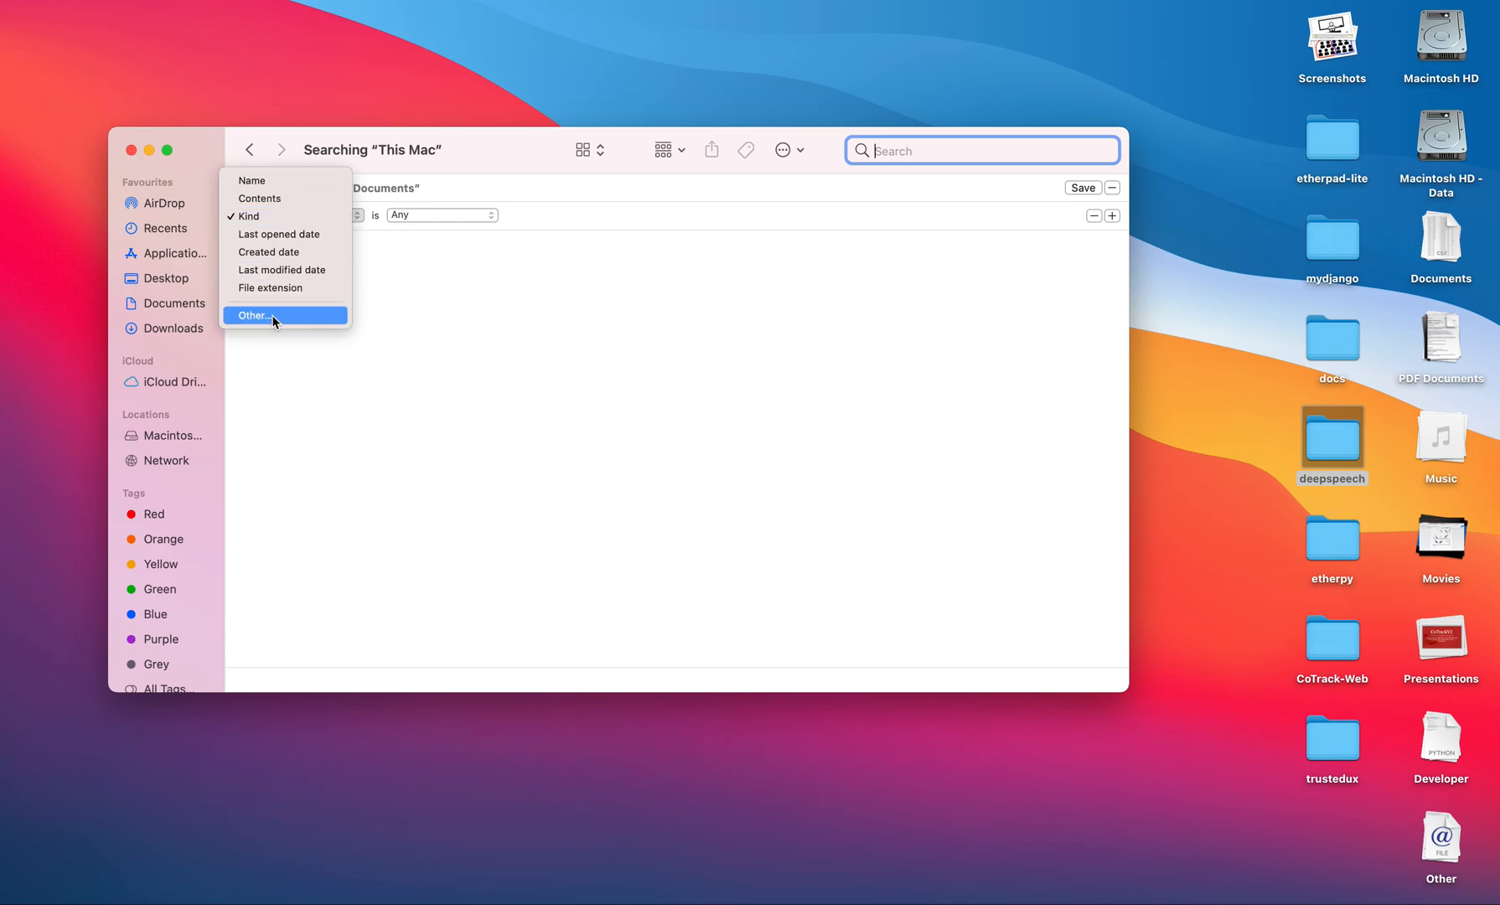
{"action": "left_click", "coordinate": [253, 316]}
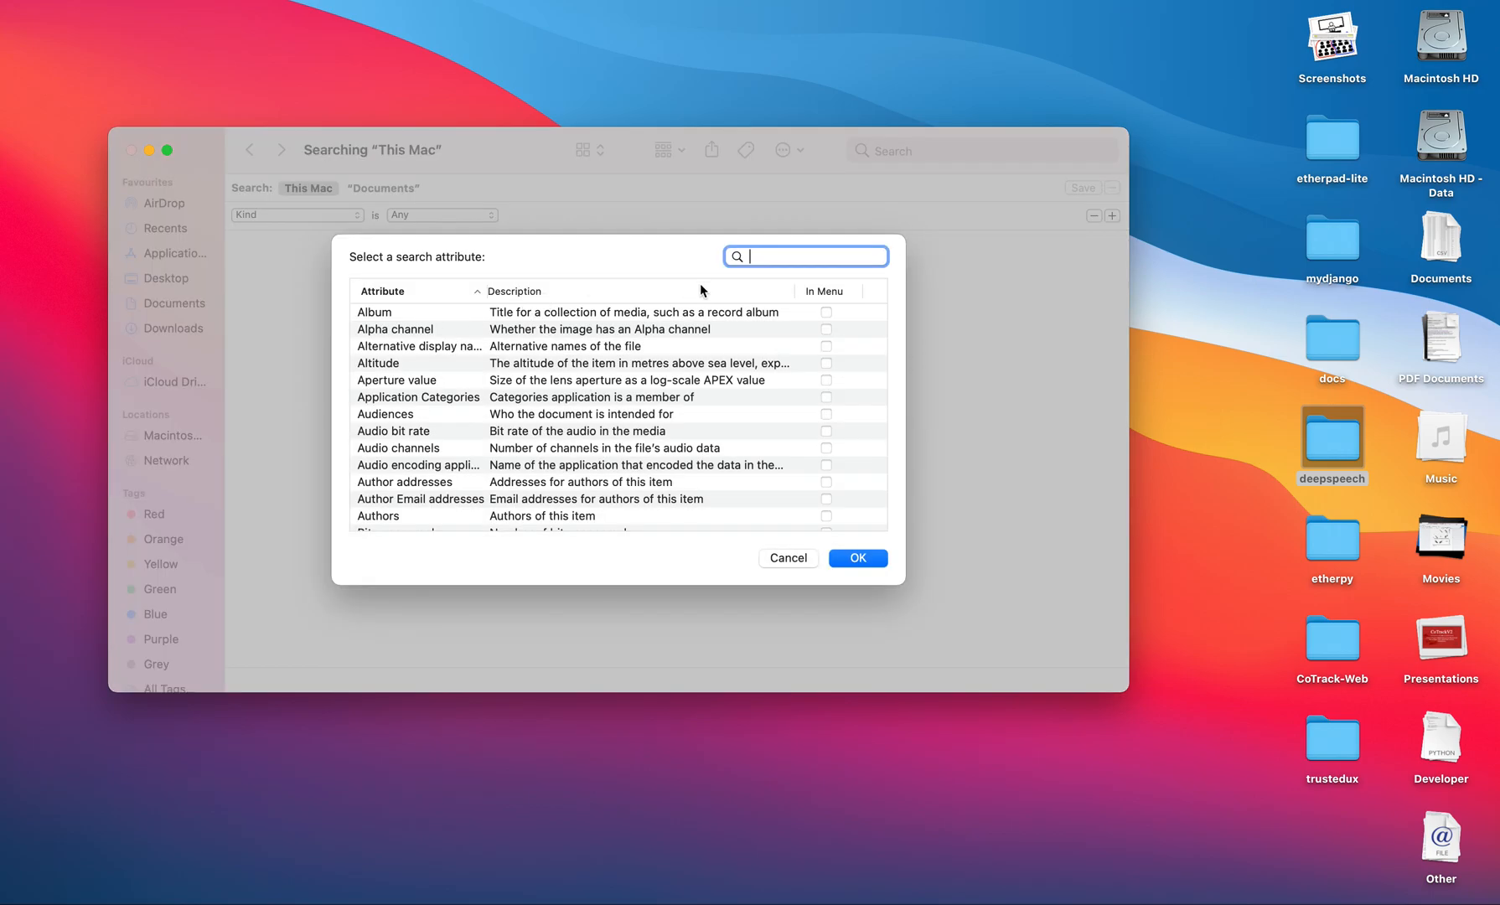
Filter attributes by 'fil' and mark File extension as In Menu.
{"action": "type", "text": "fil"}
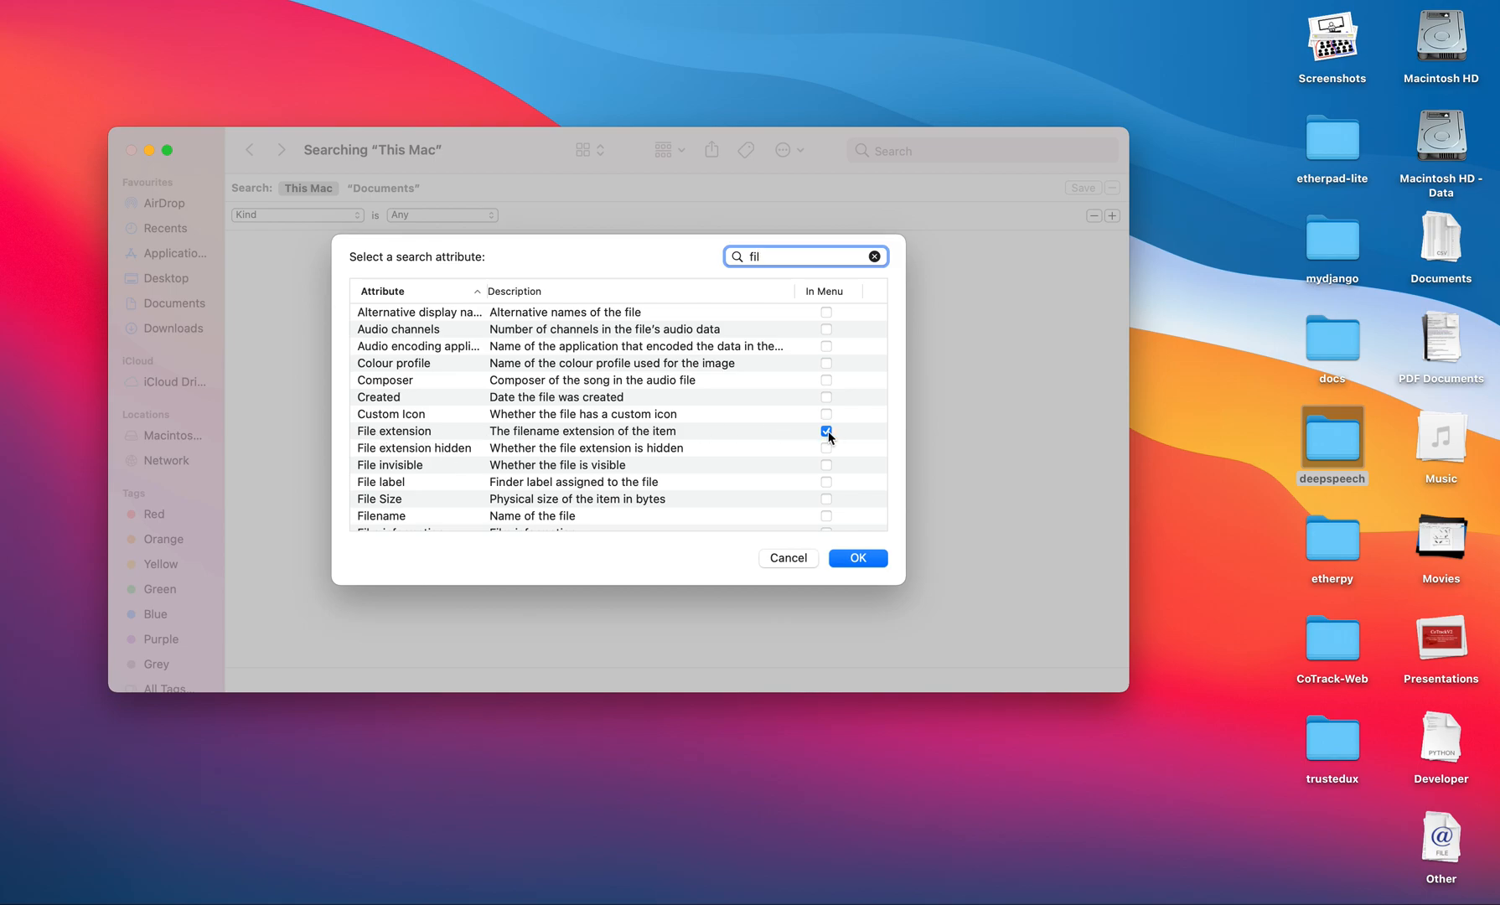
{"action": "left_click", "coordinate": [857, 558]}
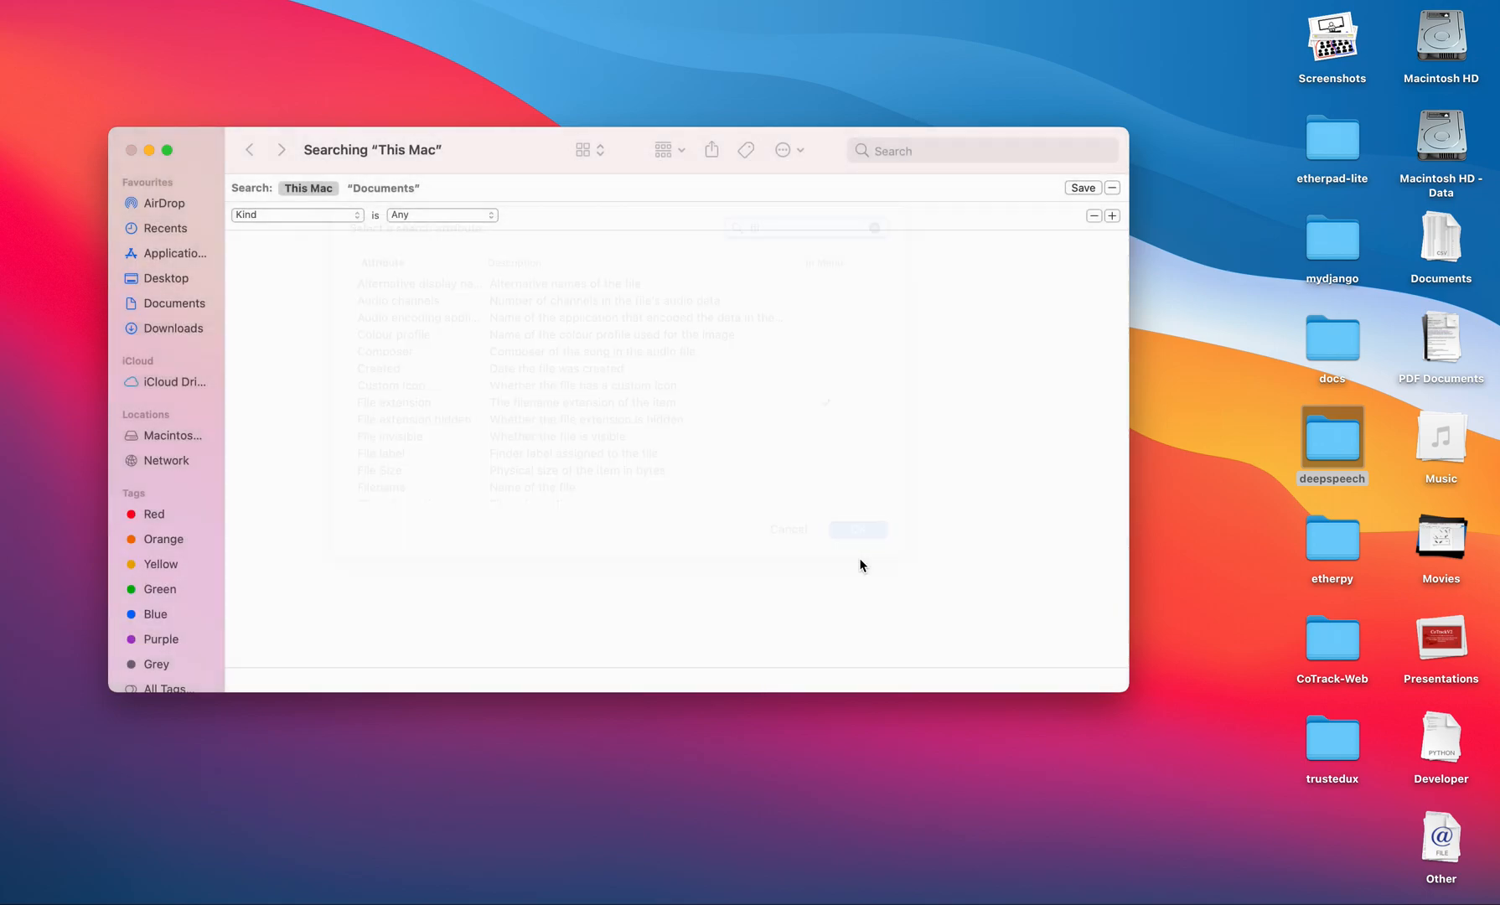
{"action": "left_click", "coordinate": [297, 214]}
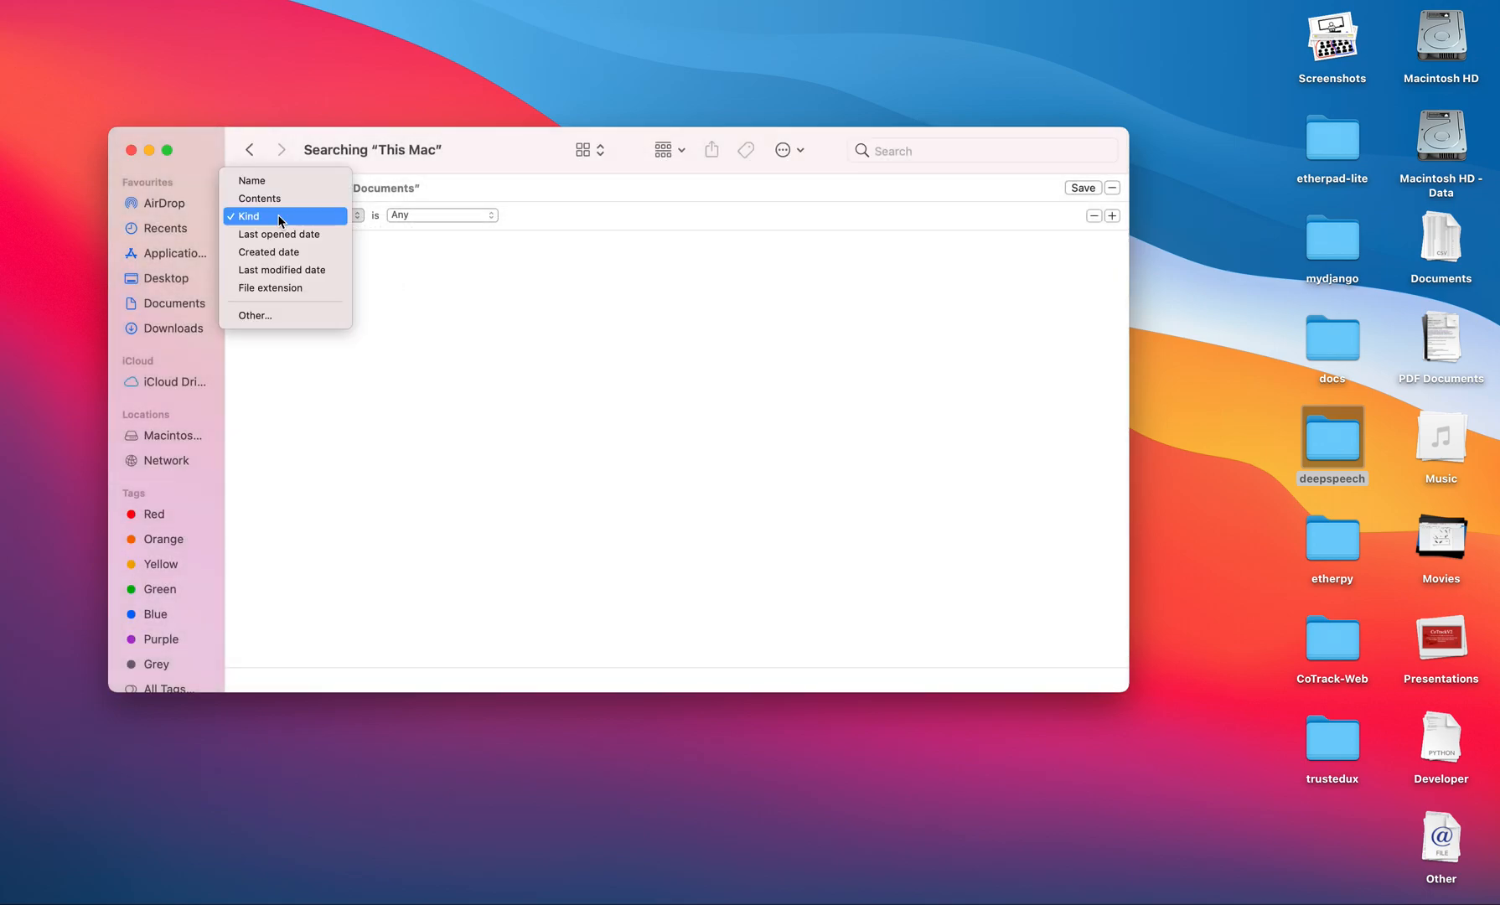
{"action": "mouse_move", "coordinate": [282, 288]}
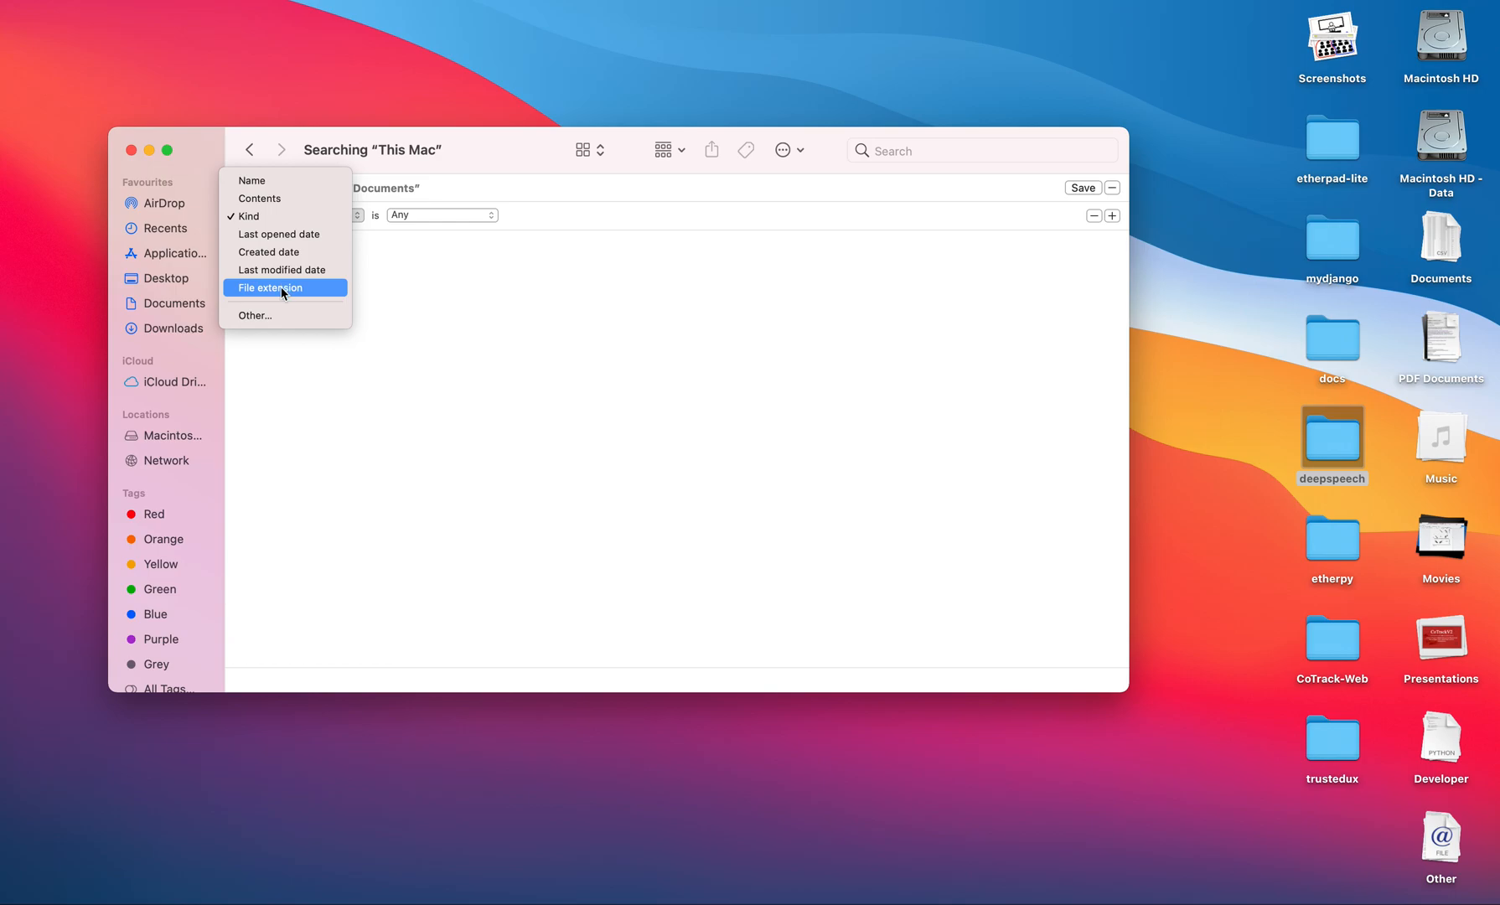
Switch the search rule's attribute from Kind to File extension.
{"action": "left_click", "coordinate": [271, 288]}
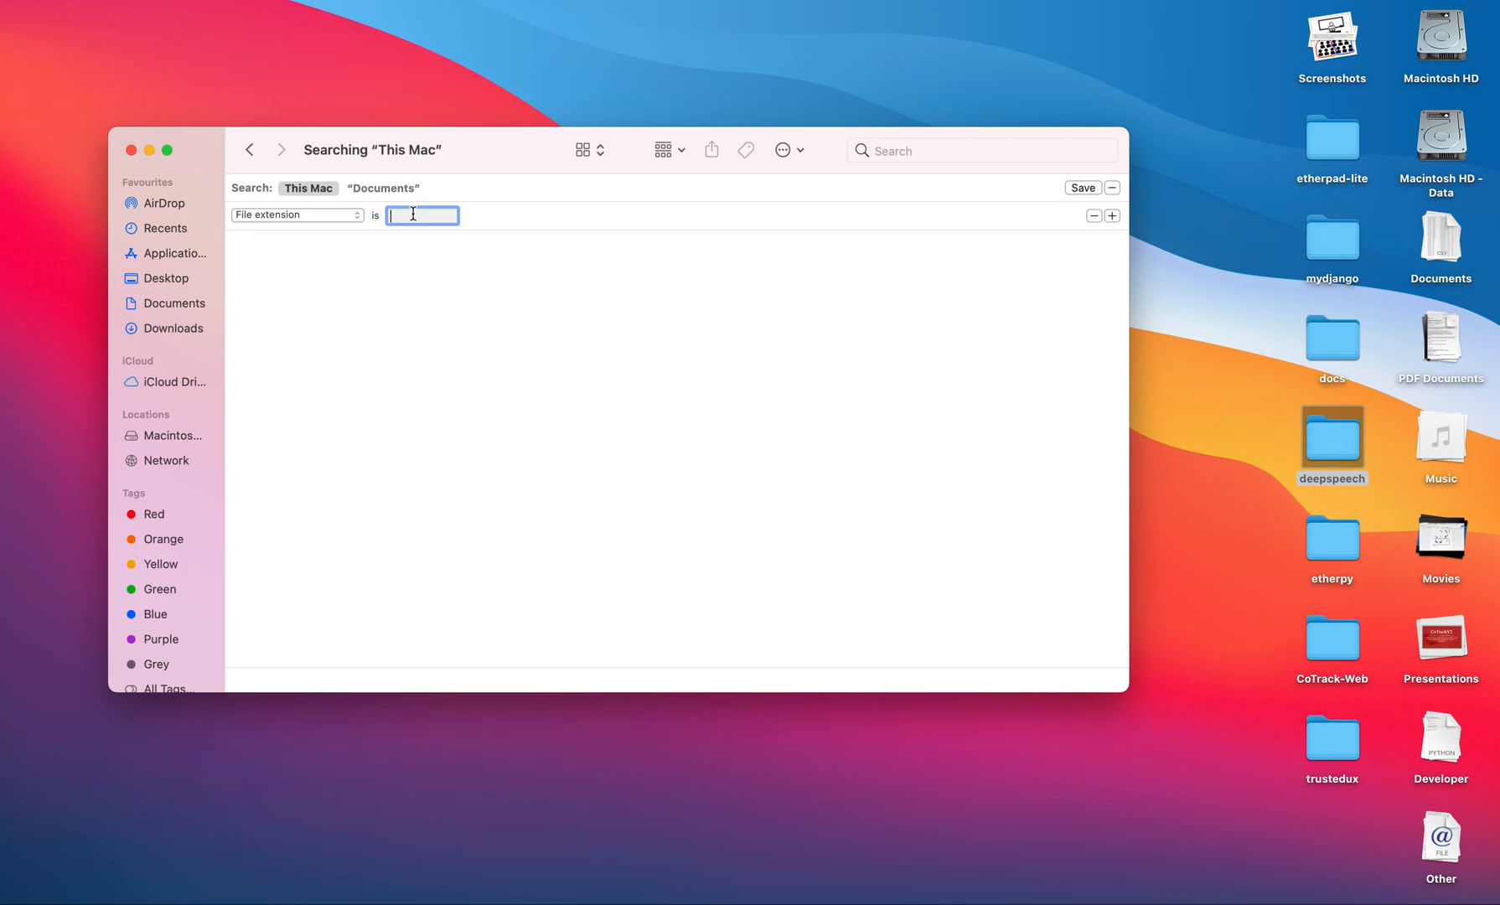
Enter 'pptx' as the File extension value to list the PowerPoint files.
{"action": "type", "text": "p"}
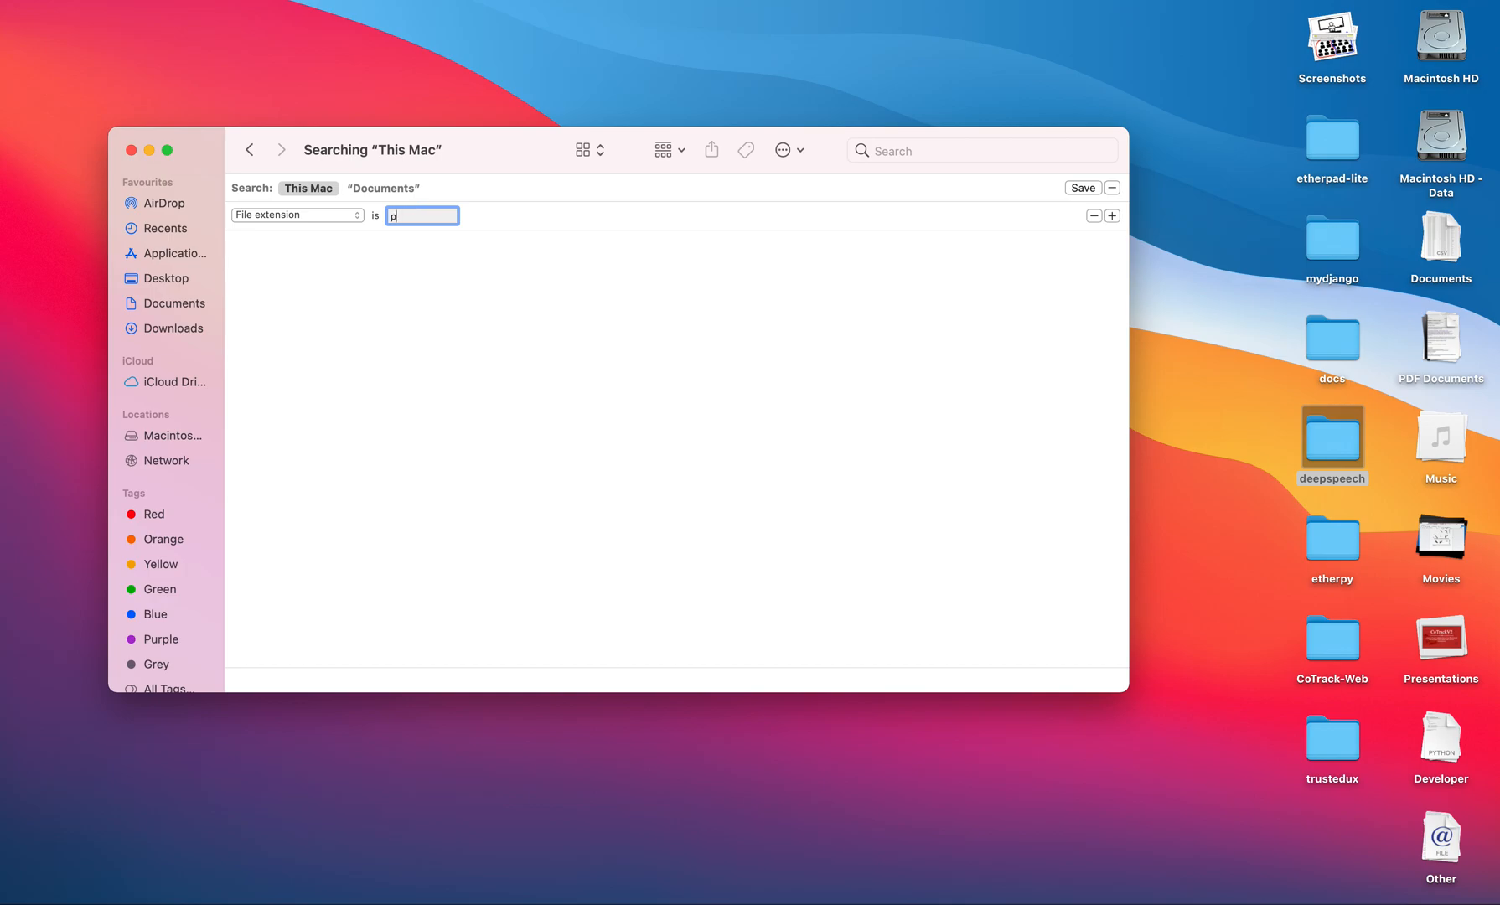
{"action": "type", "text": "ptx"}
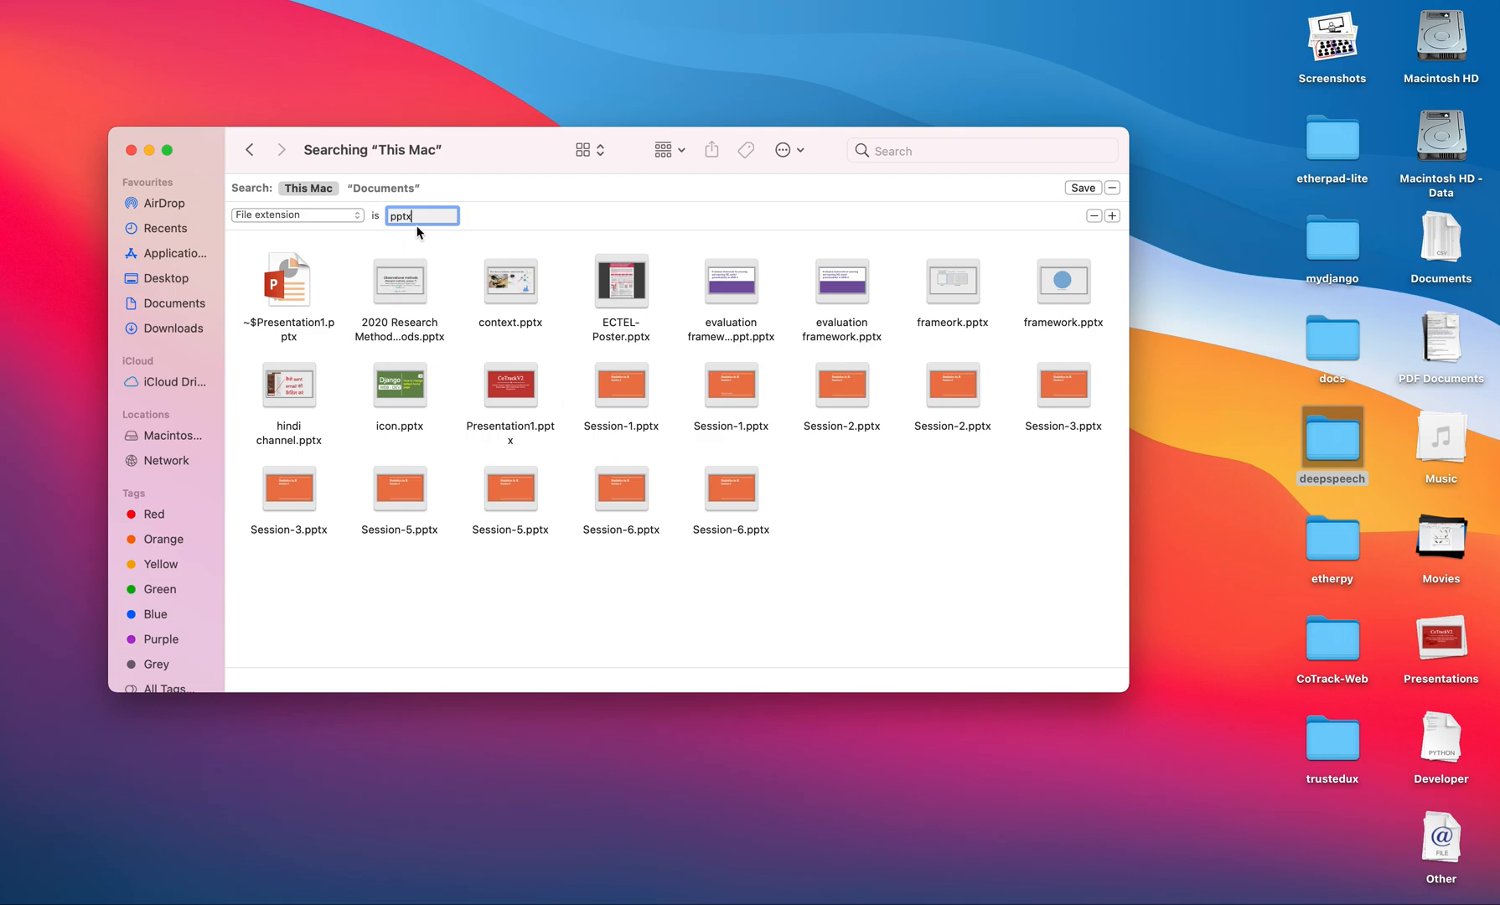
{"action": "mouse_move", "coordinate": [373, 236]}
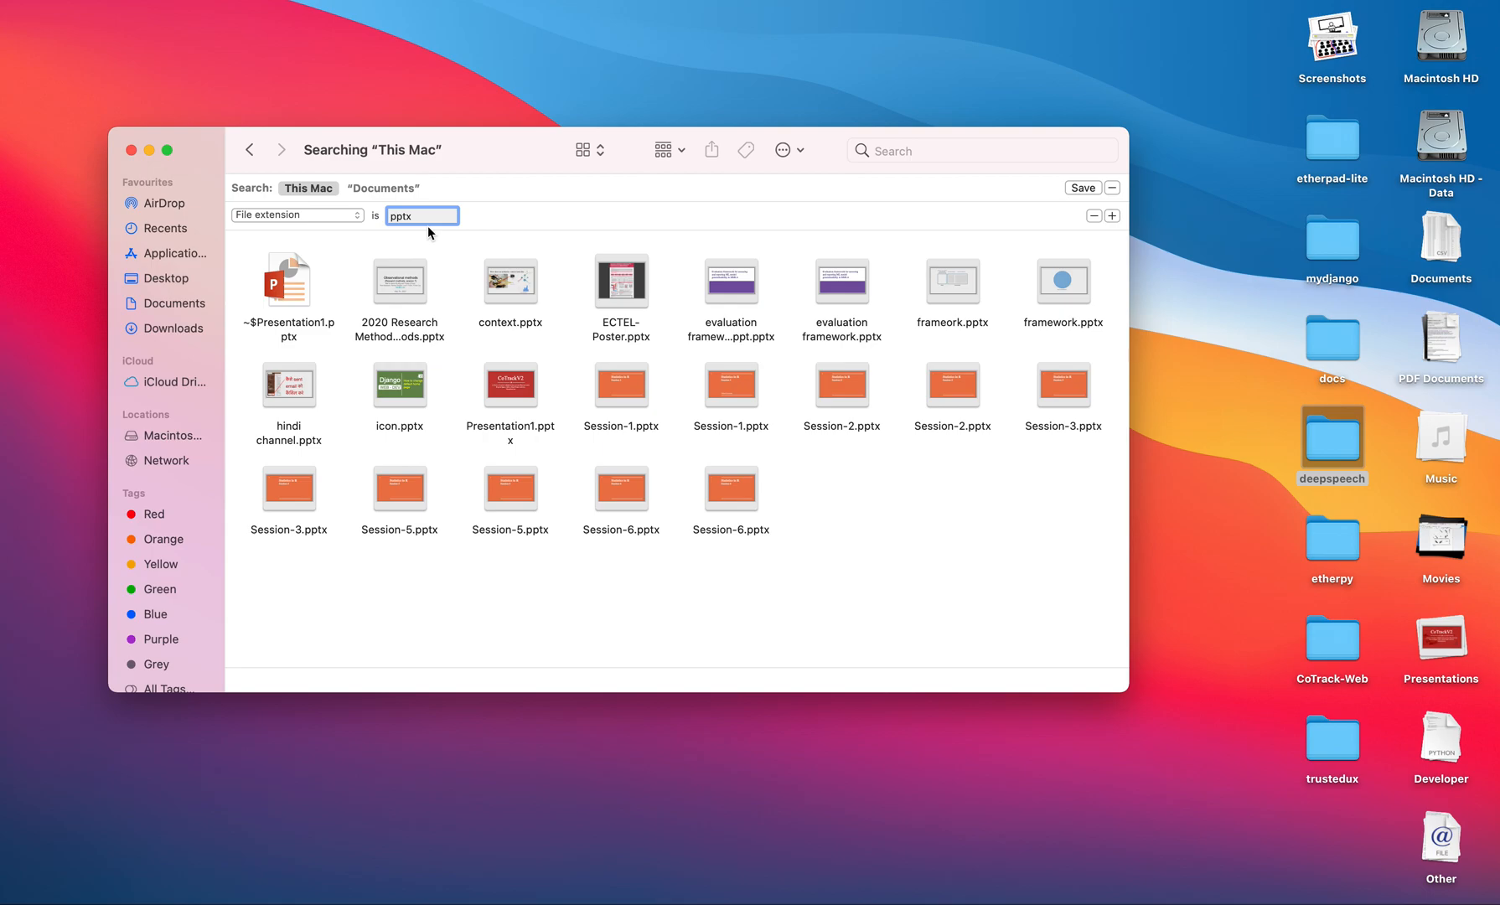
{"action": "mouse_move", "coordinate": [583, 451]}
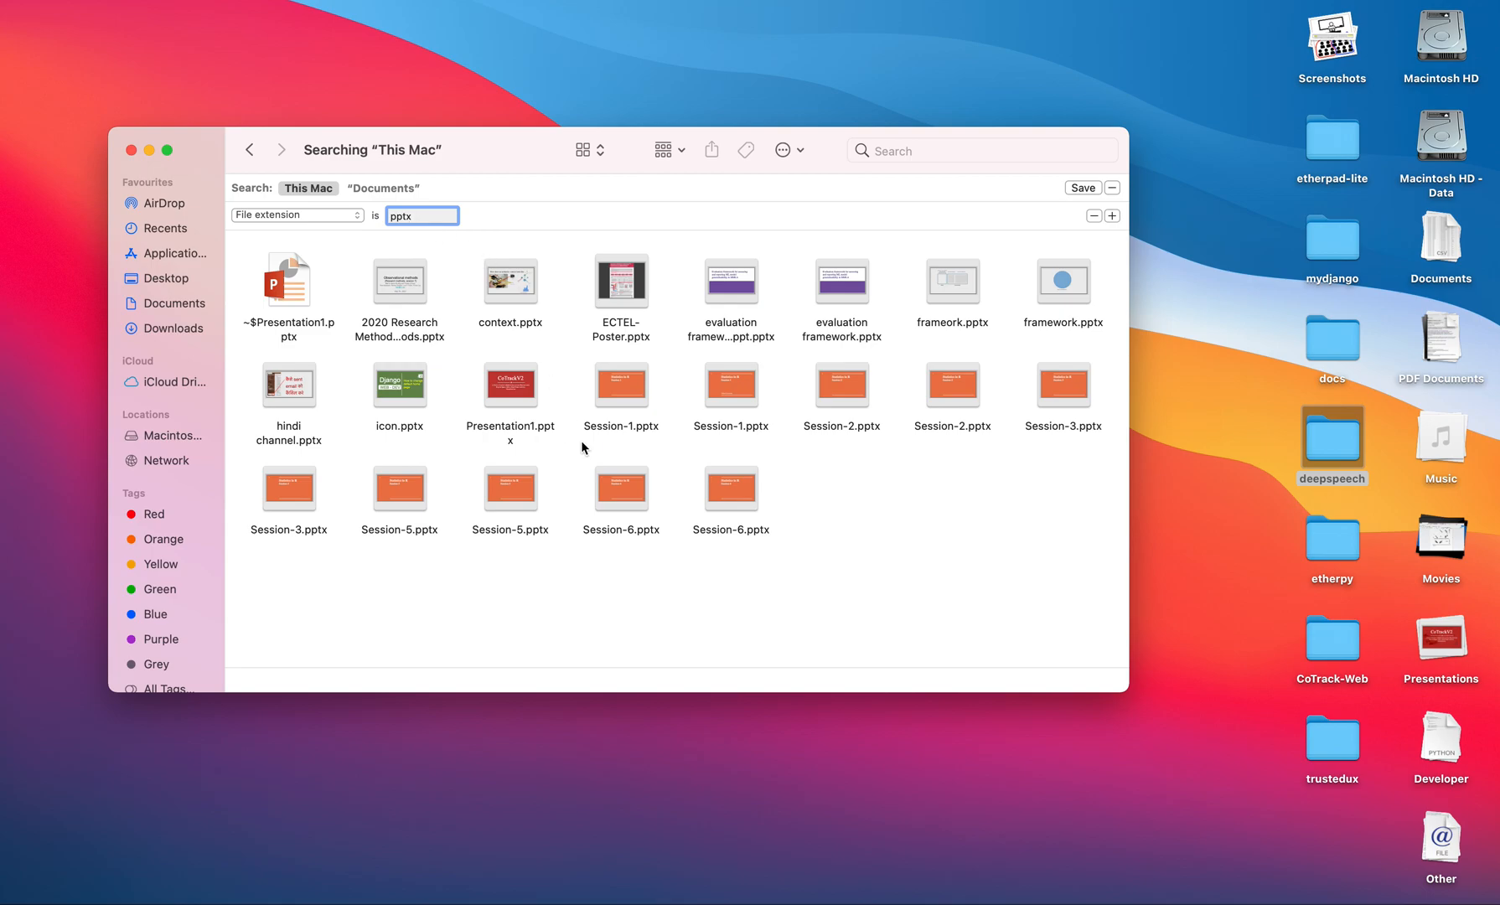
{"action": "mouse_move", "coordinate": [1050, 342]}
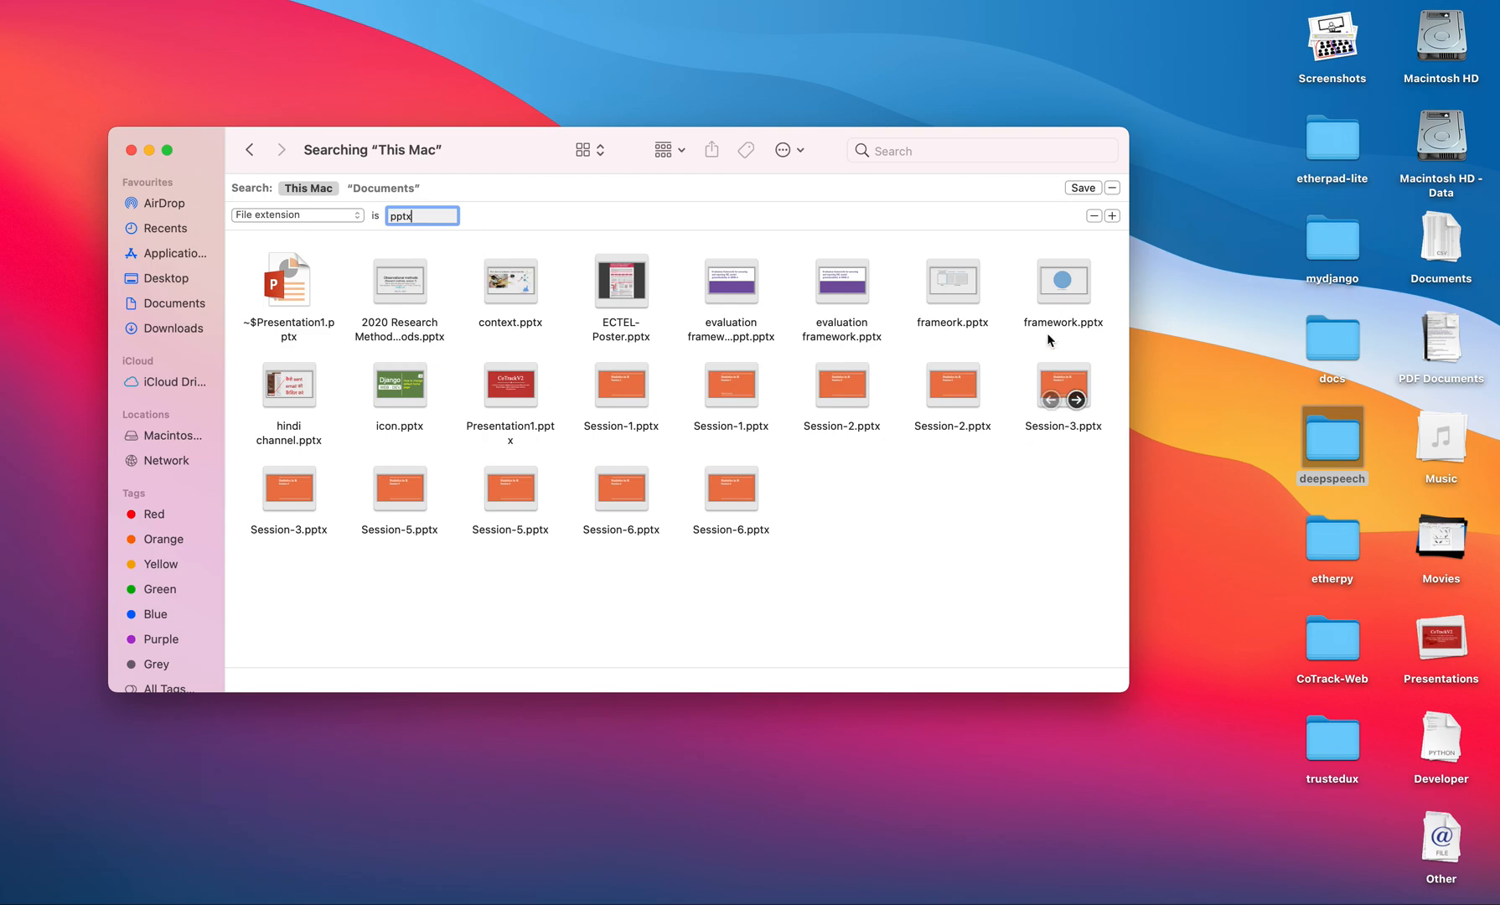